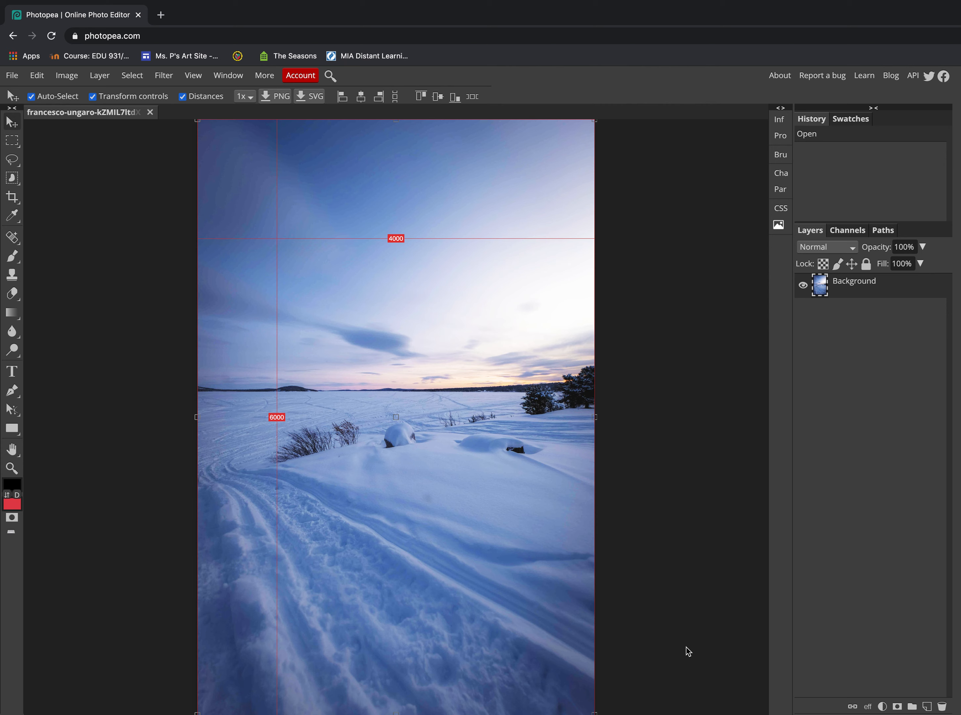
{"action": "mouse_move", "coordinate": [525, 568]}
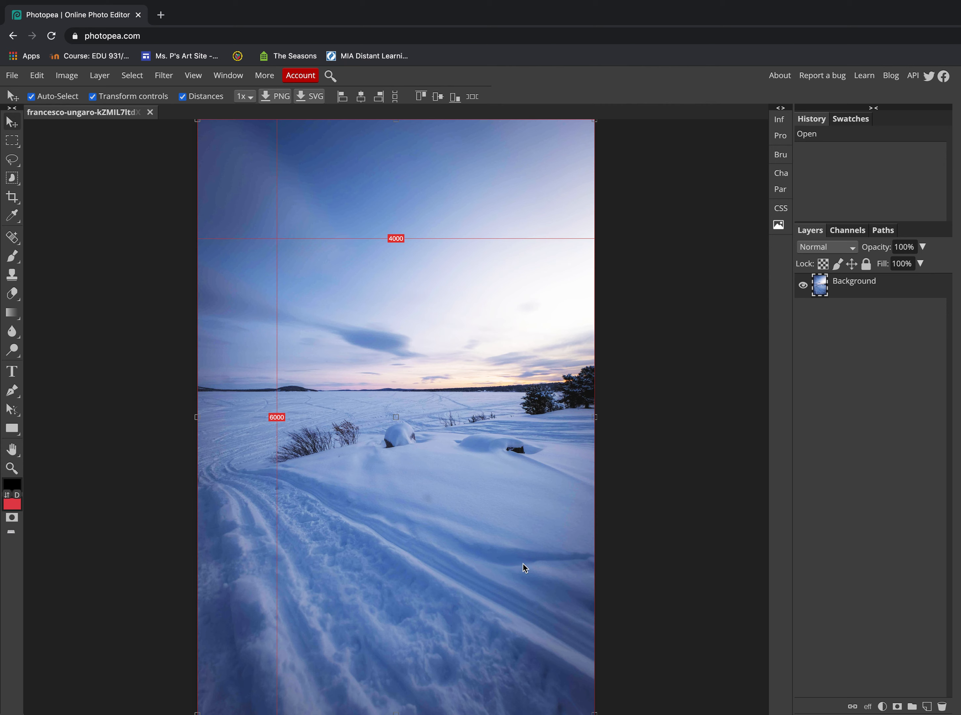
{"action": "mouse_move", "coordinate": [94, 283]}
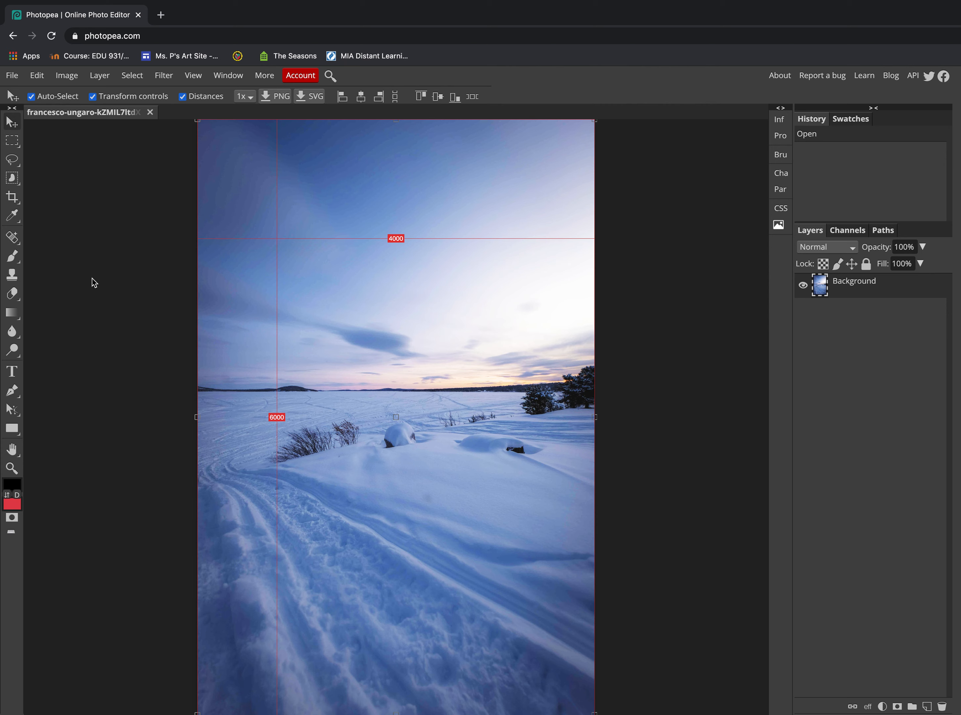
{"action": "mouse_move", "coordinate": [82, 203]}
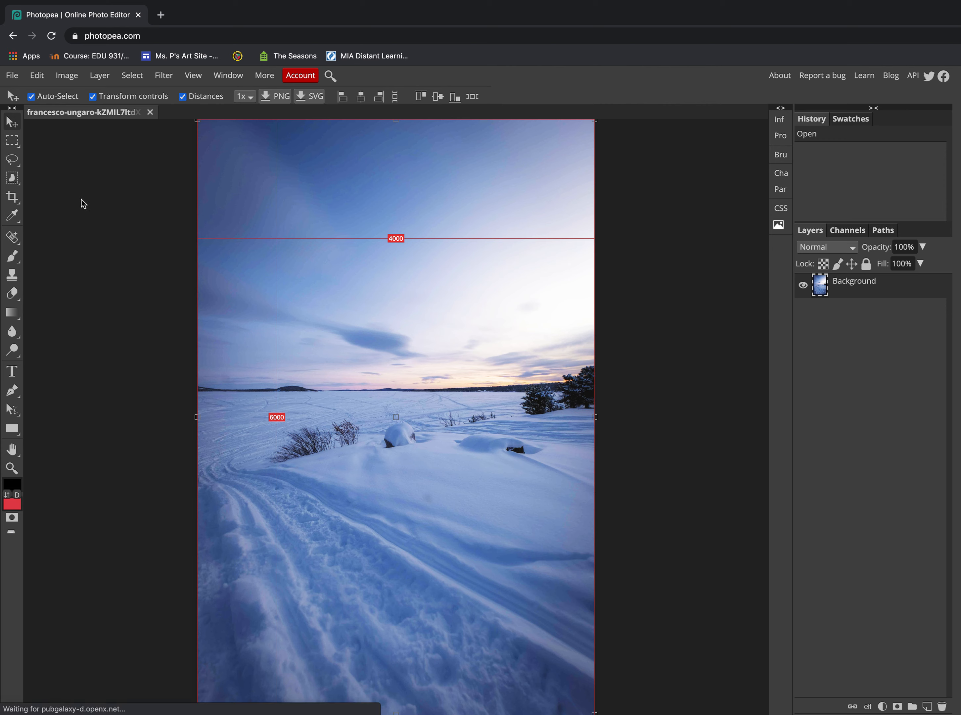
{"action": "mouse_move", "coordinate": [70, 101]}
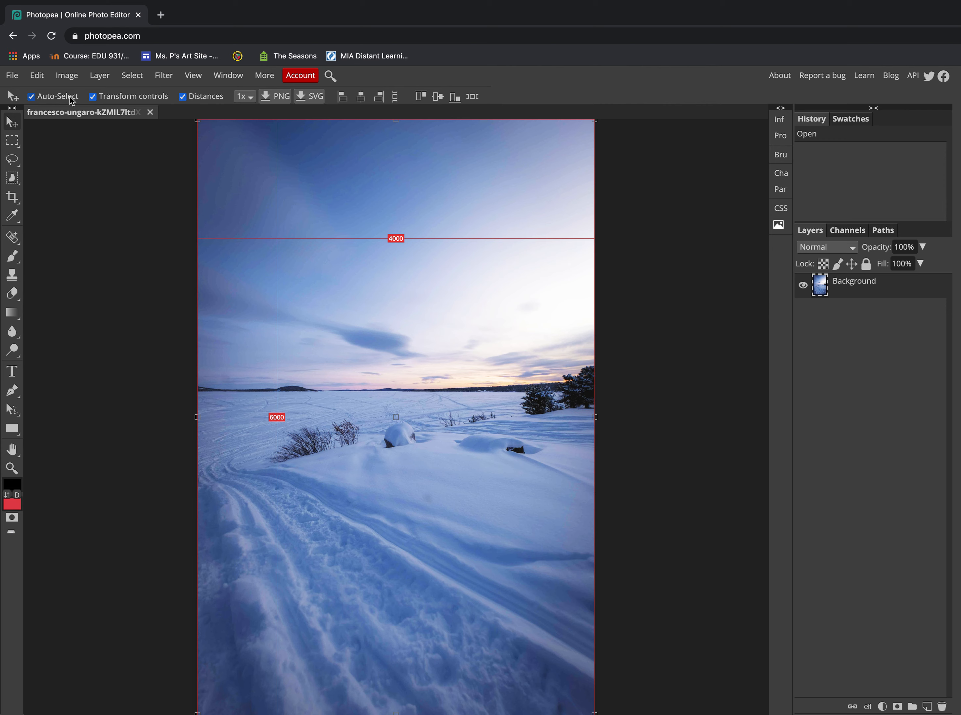
{"action": "mouse_move", "coordinate": [66, 75]}
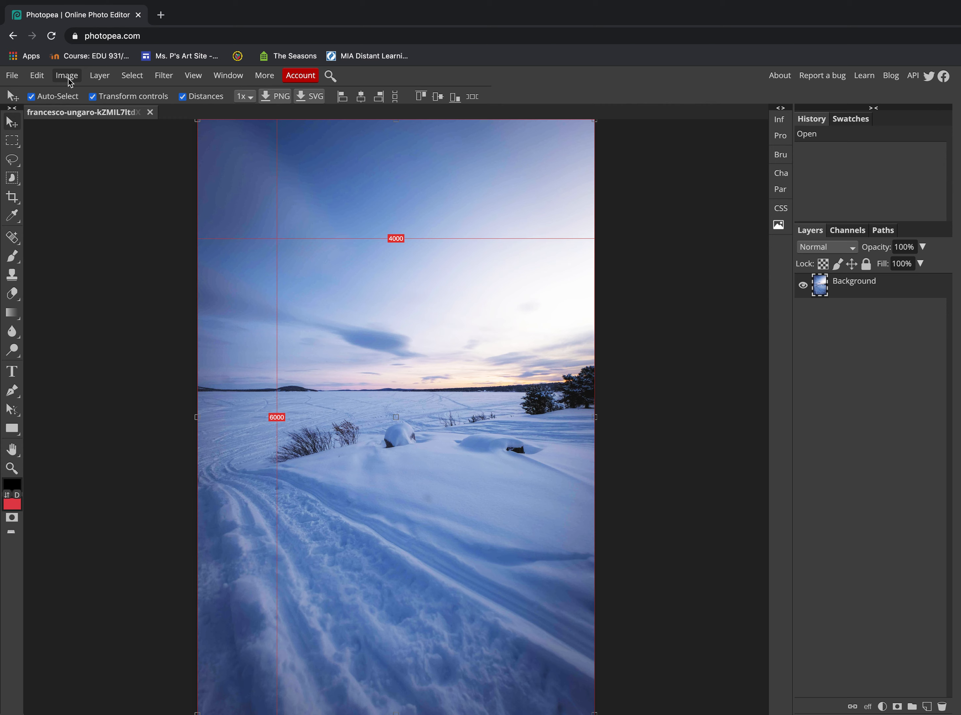
Step: Show the Image > Adjustments list for the snow photo
{"action": "left_click", "coordinate": [66, 76]}
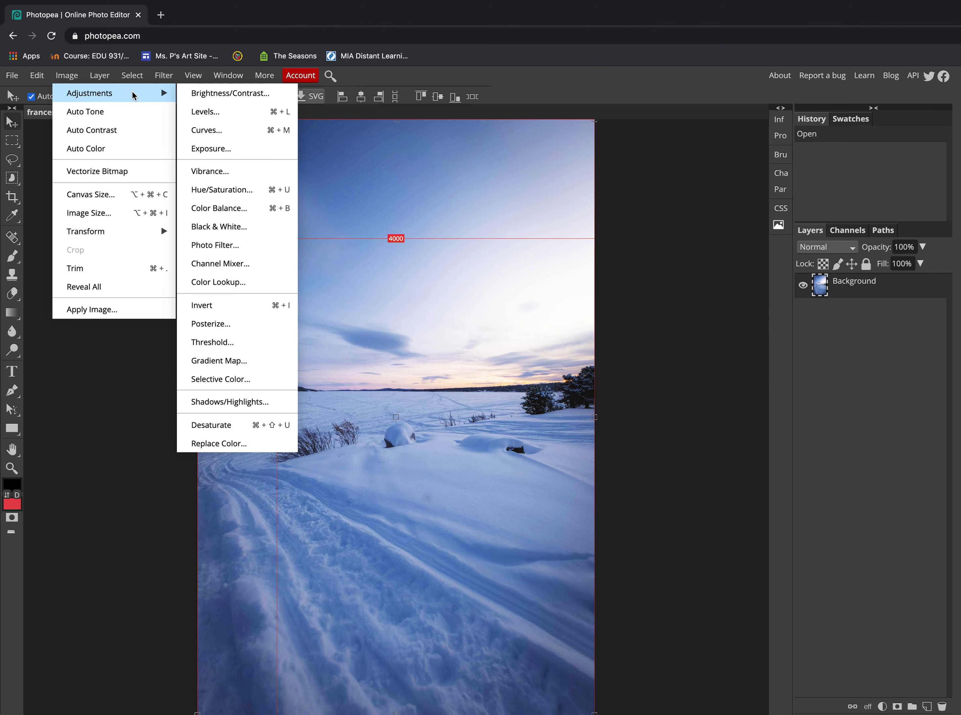
{"action": "mouse_move", "coordinate": [162, 96]}
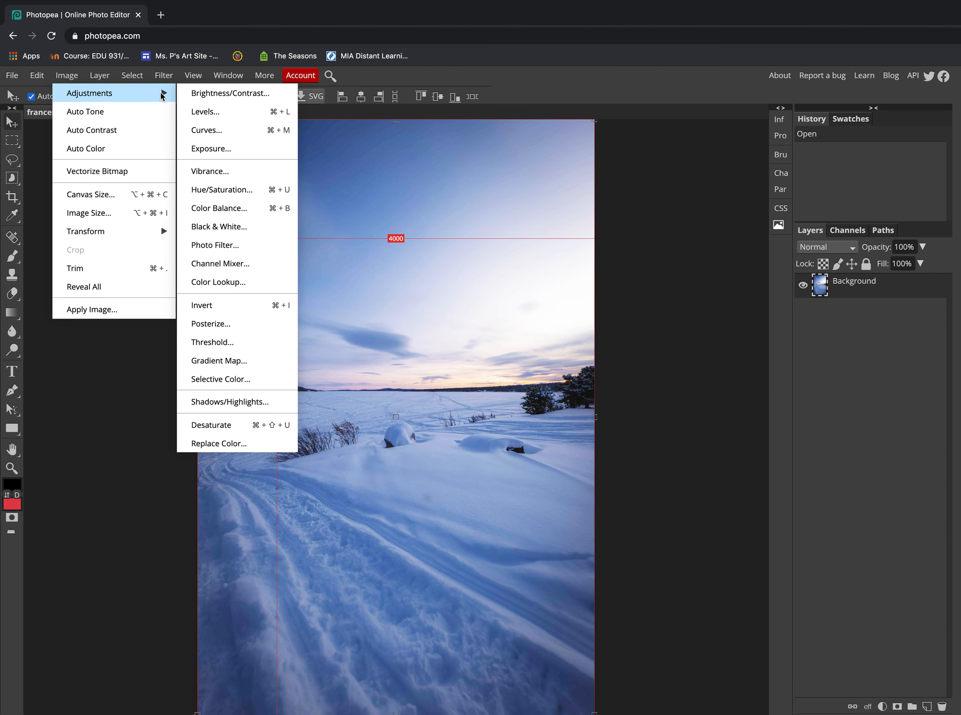
{"action": "mouse_move", "coordinate": [230, 92]}
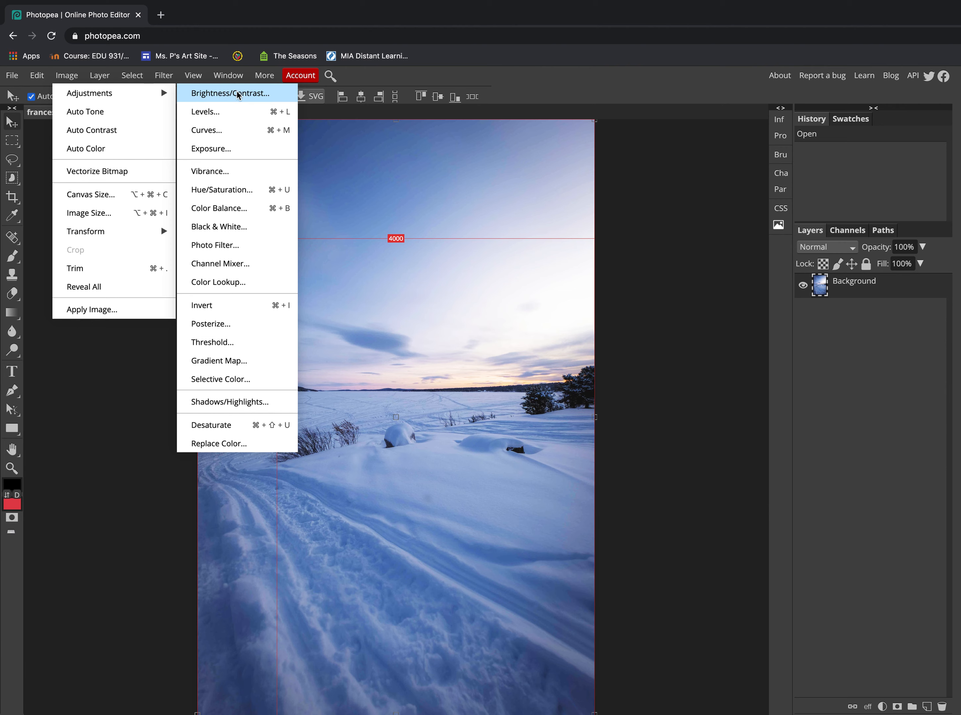
Step: Apply Brightness/Contrast to the snow photo with brightness 20 and contrast 12, previewed
{"action": "left_click", "coordinate": [229, 92]}
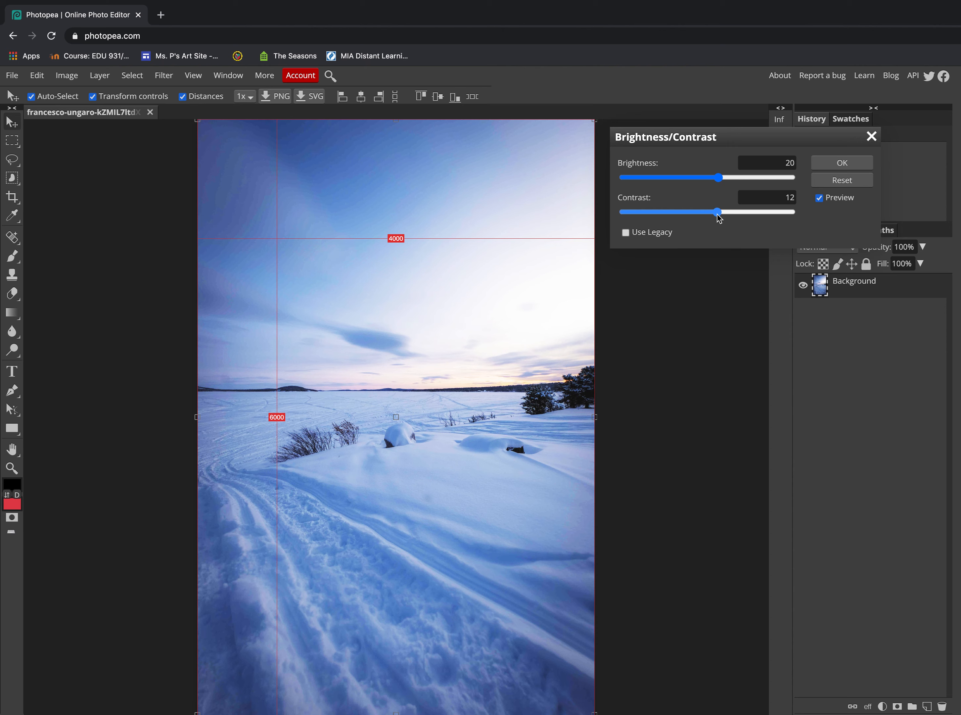
{"action": "mouse_move", "coordinate": [573, 290]}
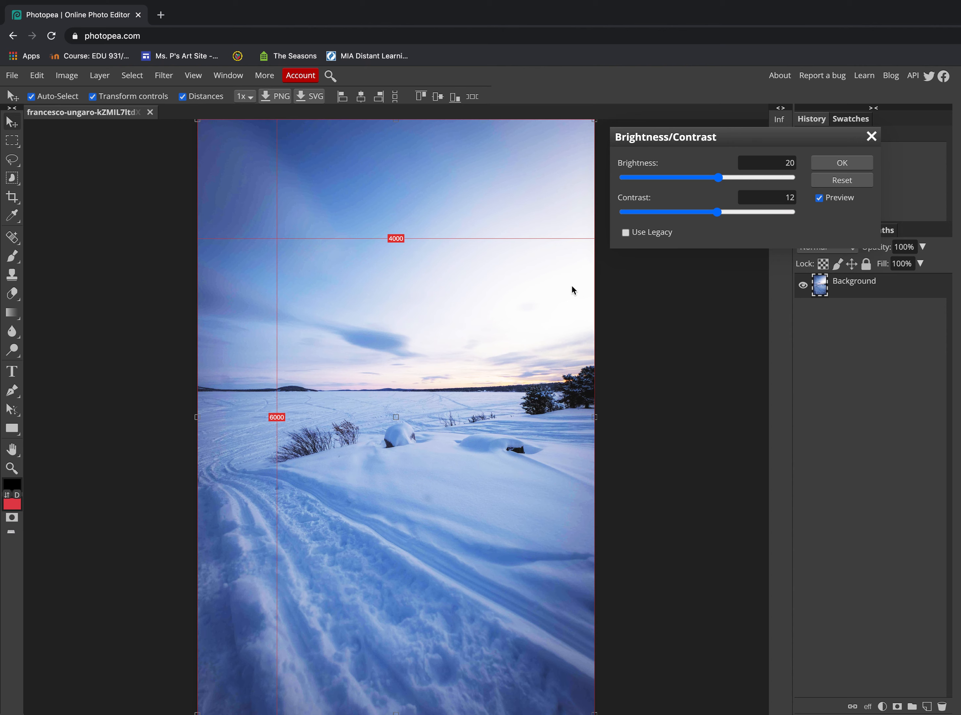
{"action": "mouse_move", "coordinate": [503, 330]}
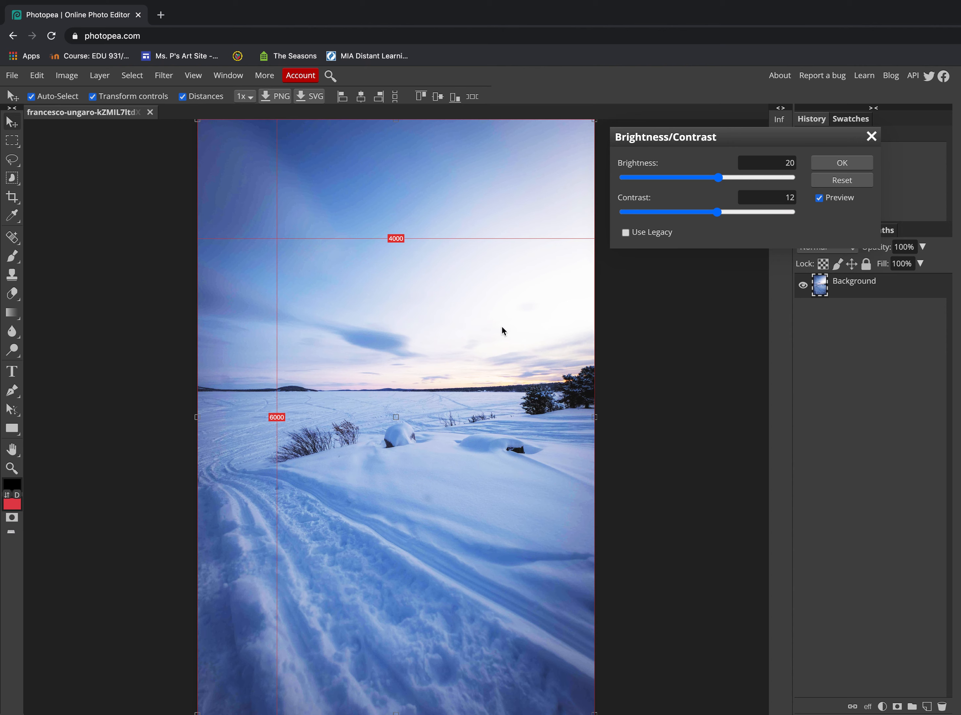